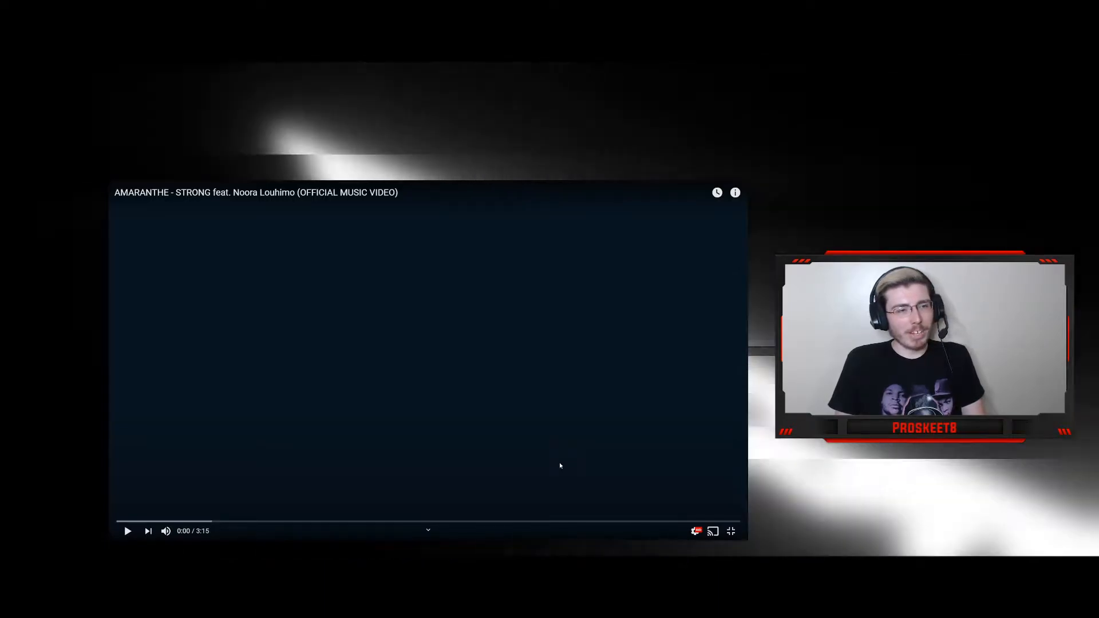
Begin playback of the Amaranthe 'Strong' video, which opens on a glowing star of lights
{"action": "left_click", "coordinate": [127, 530]}
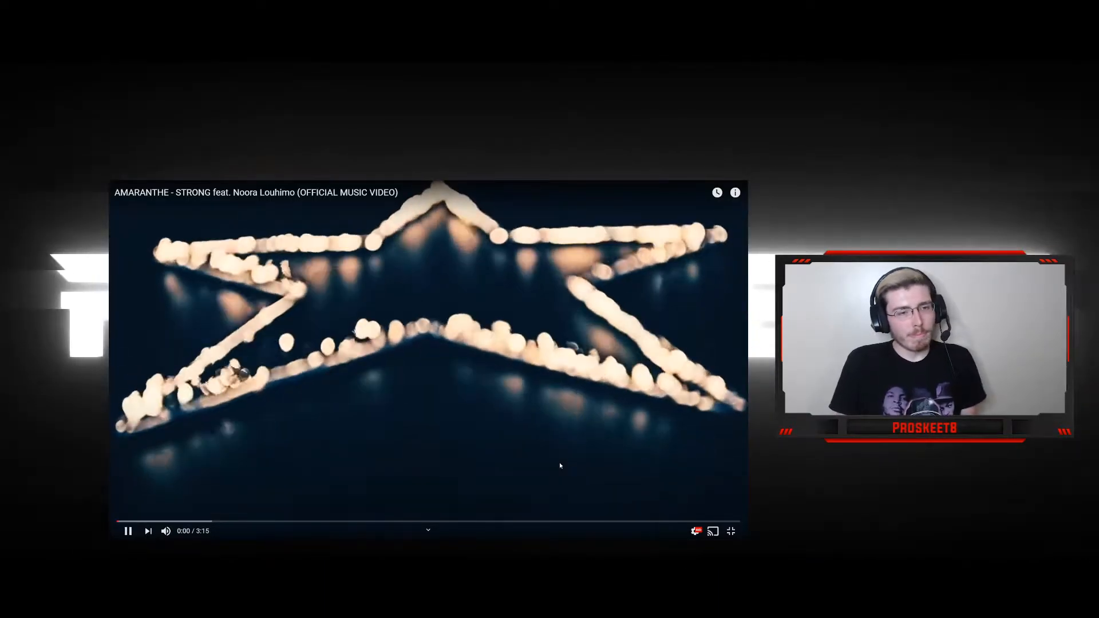